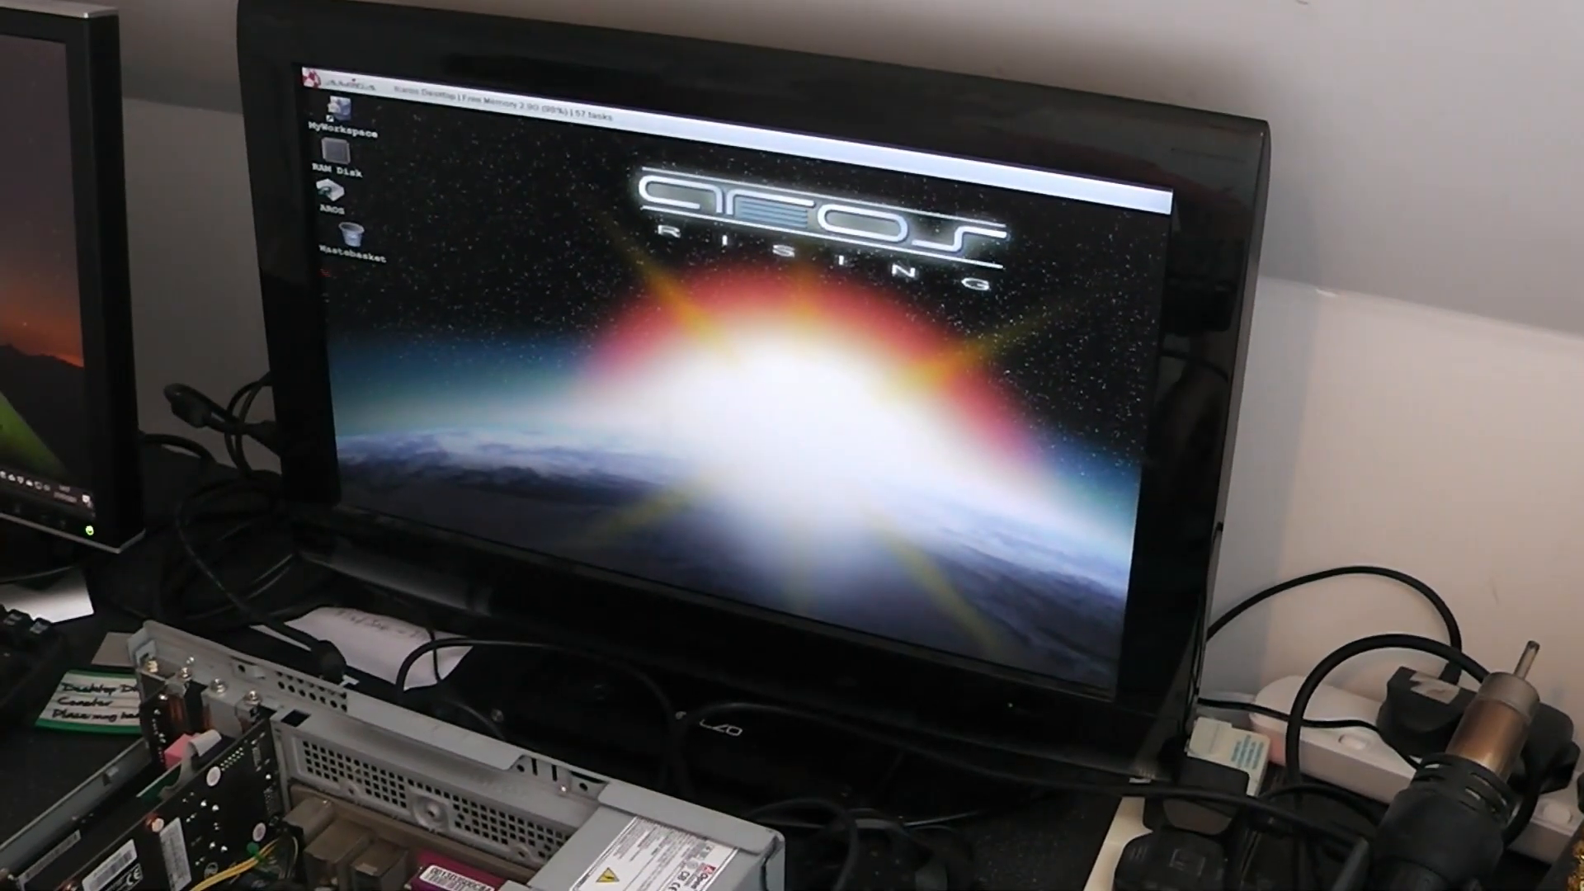
- Reboot Icaros Desktop using the Reboot entry in the Icaros menu
left_click(540, 95)
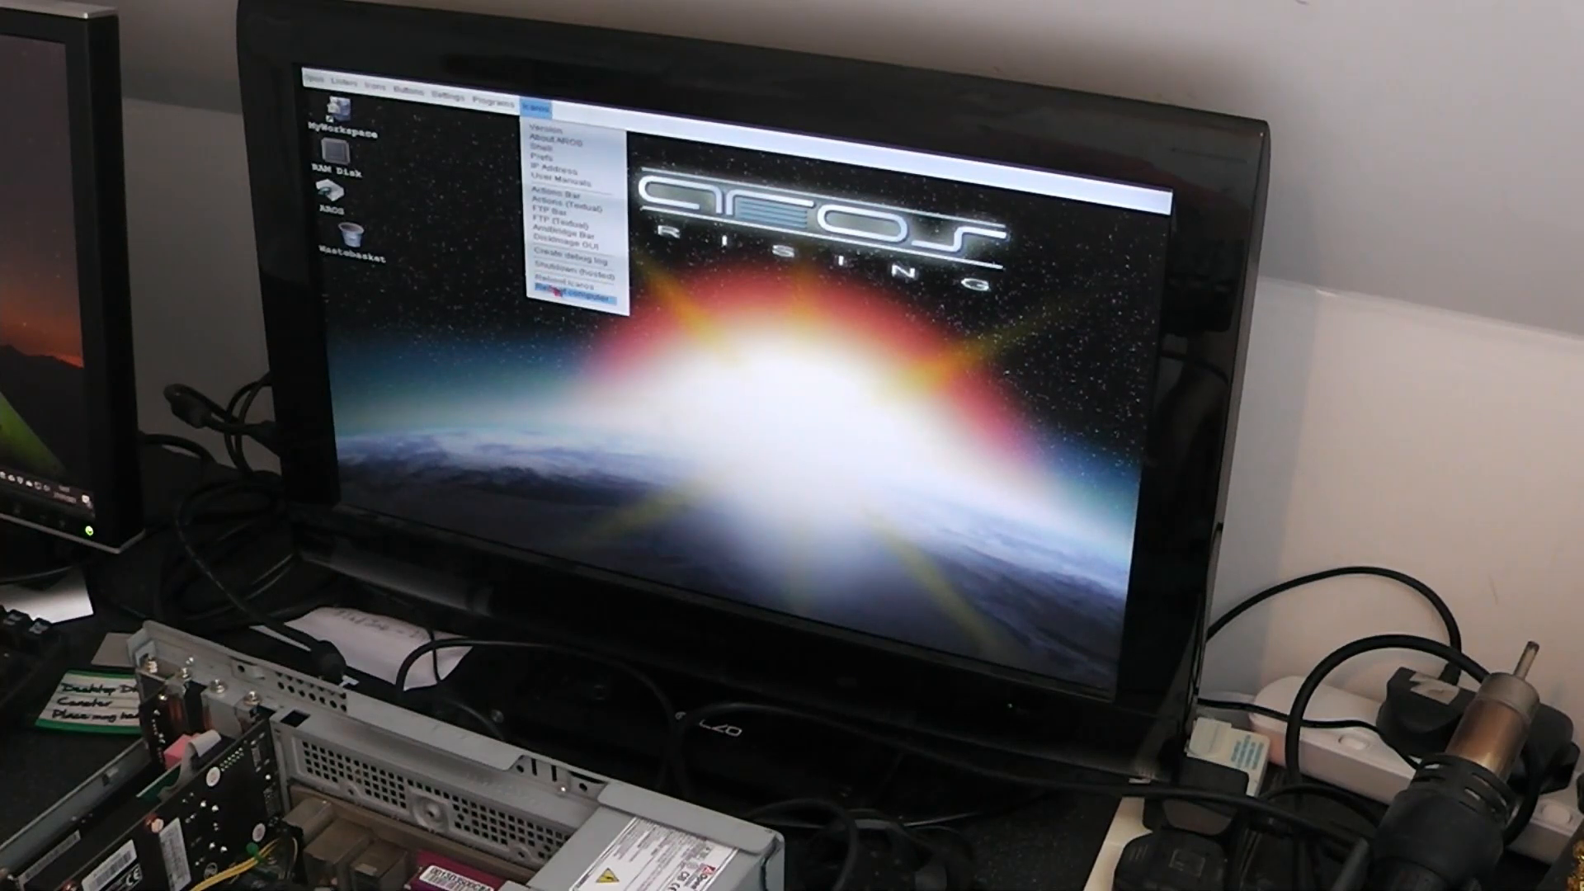
left_click(566, 271)
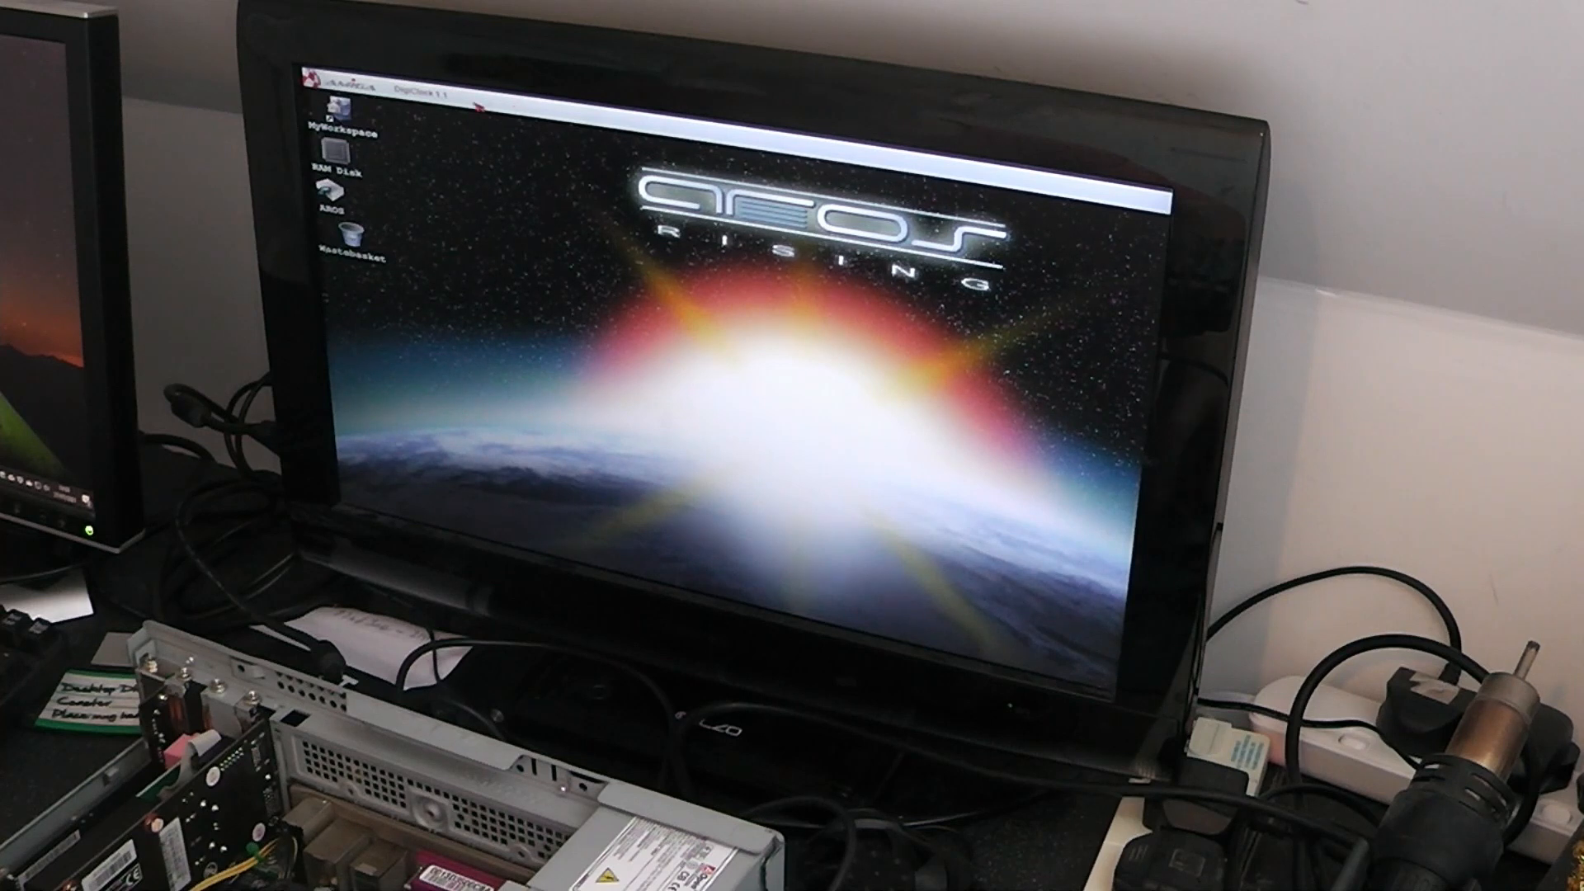
left_click(537, 102)
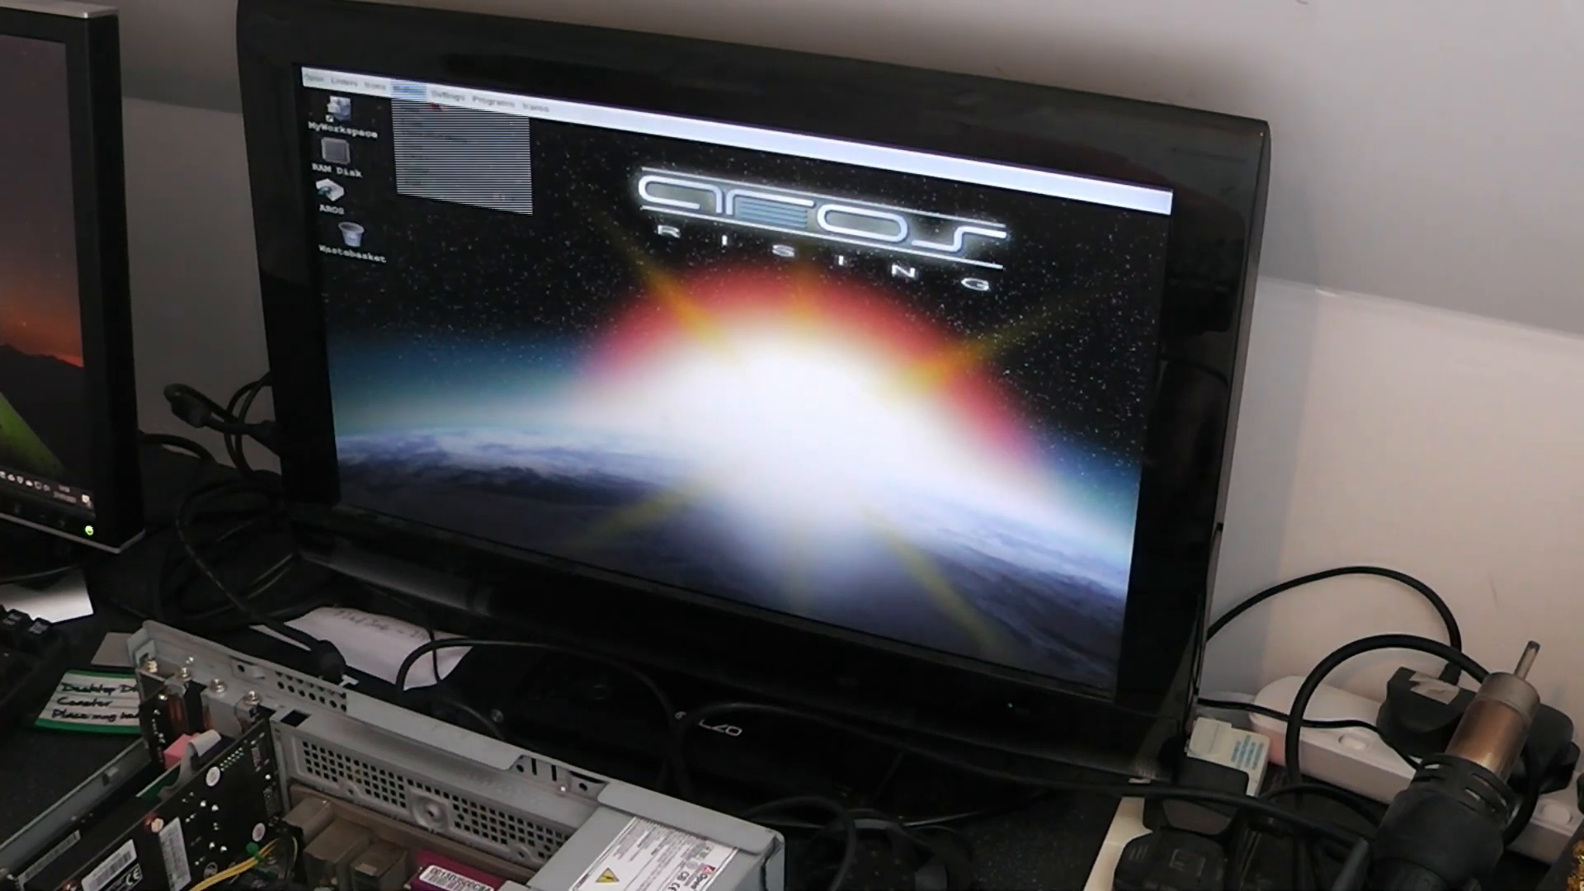
left_click(532, 104)
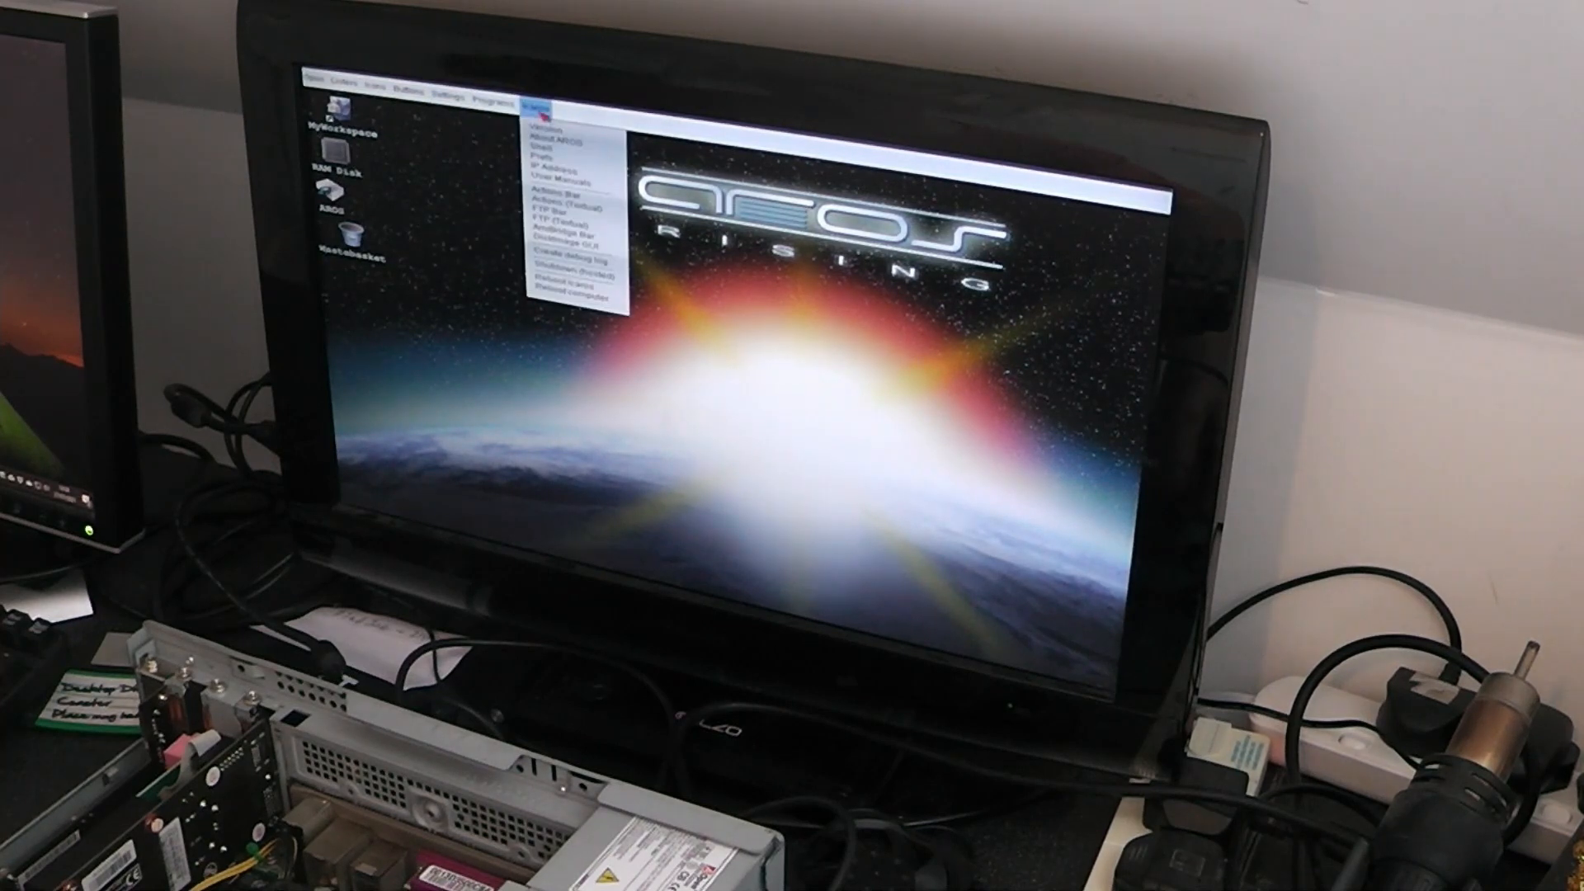
left_click(546, 125)
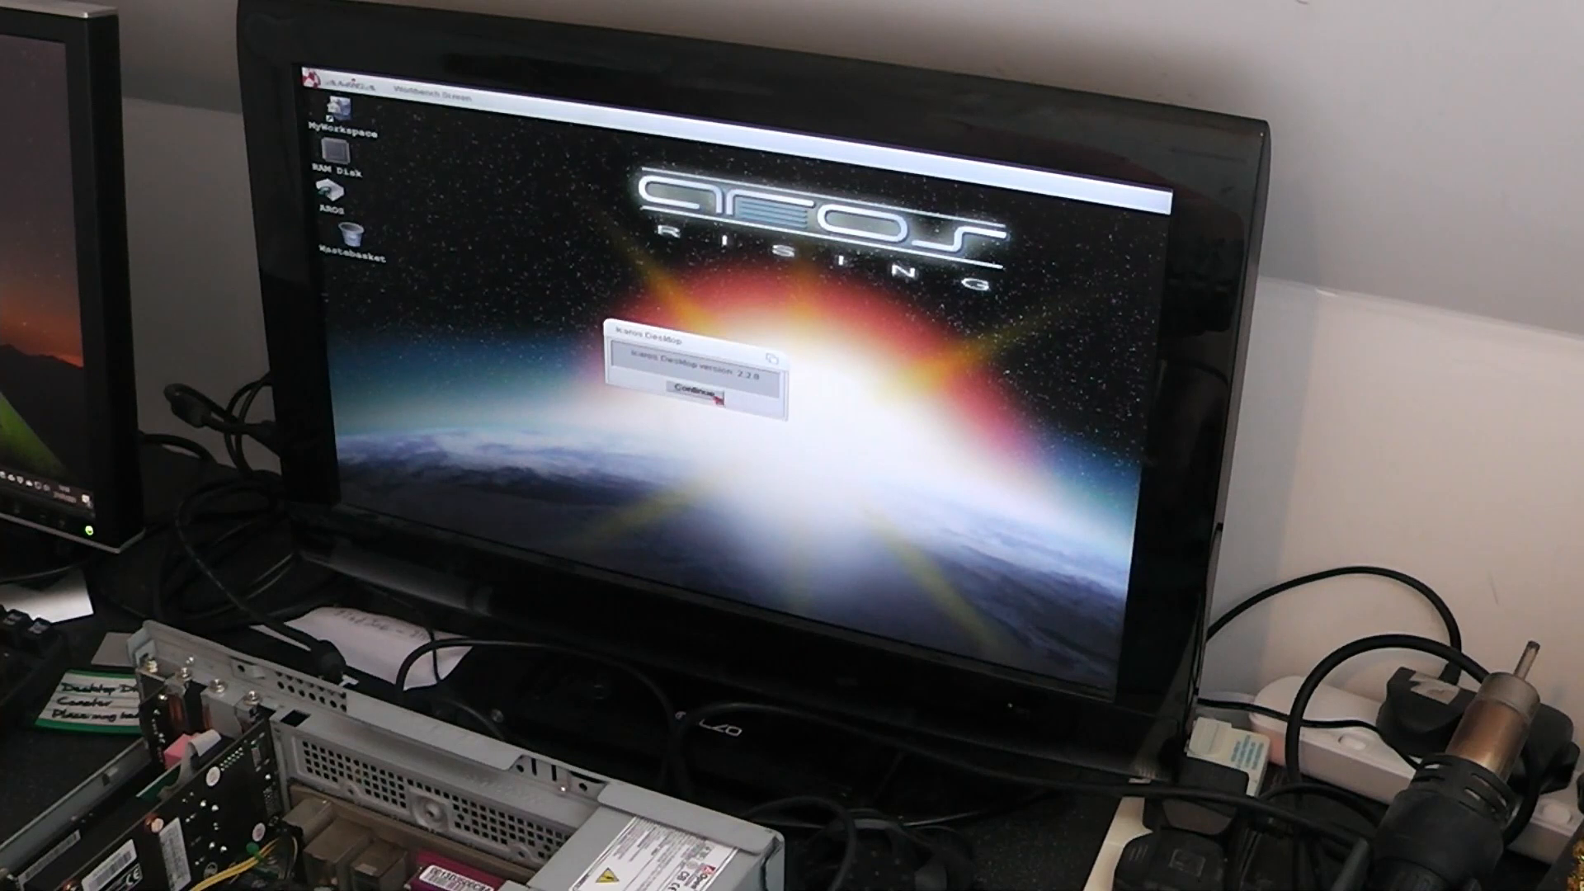
left_click(697, 393)
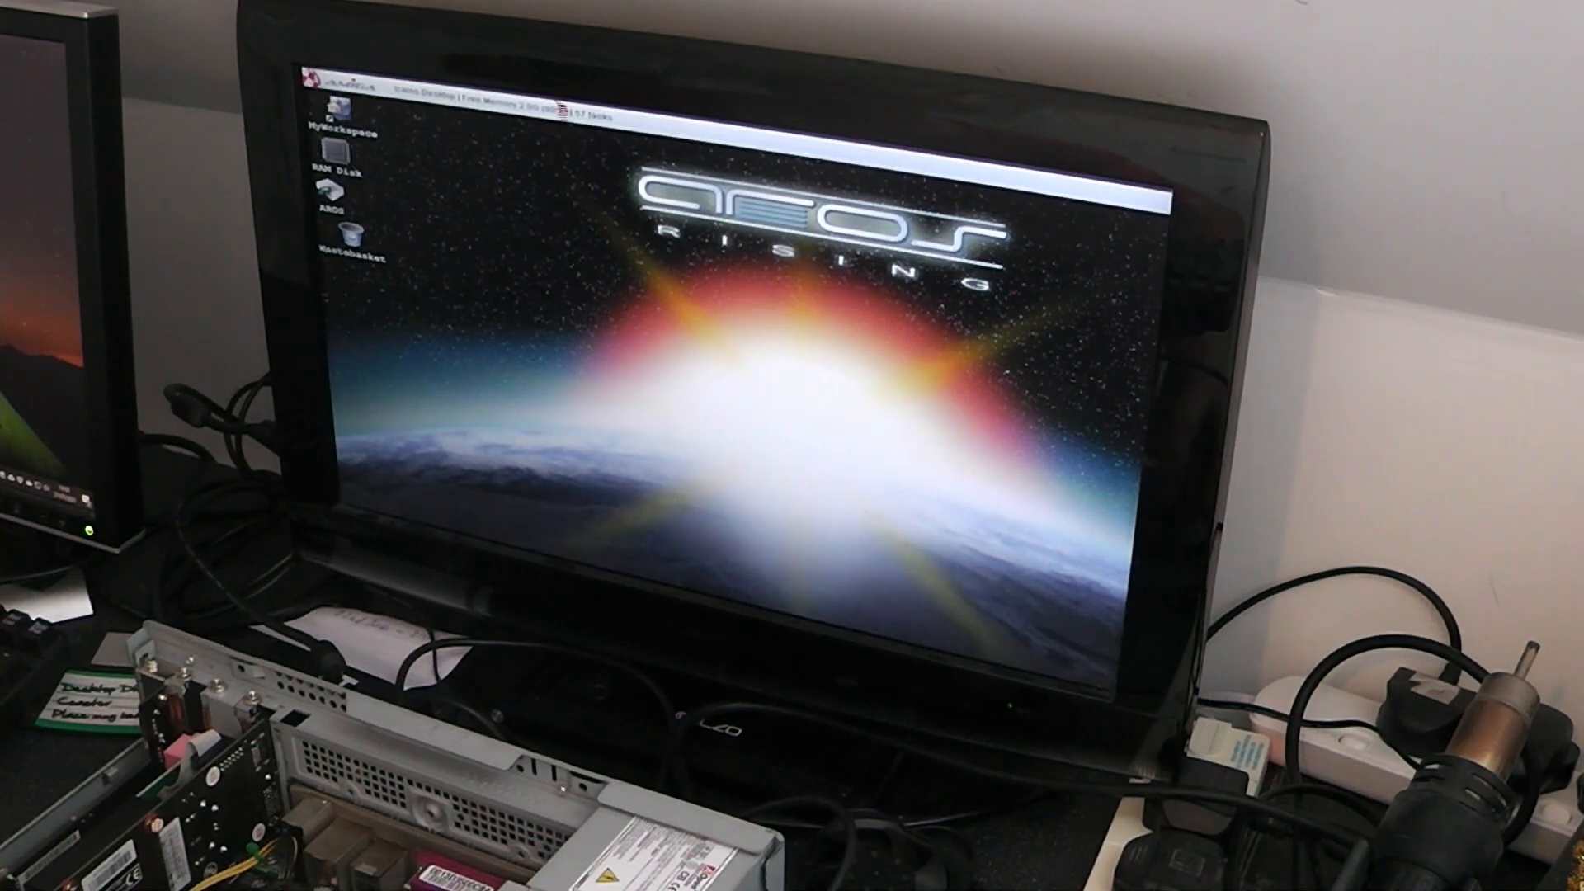